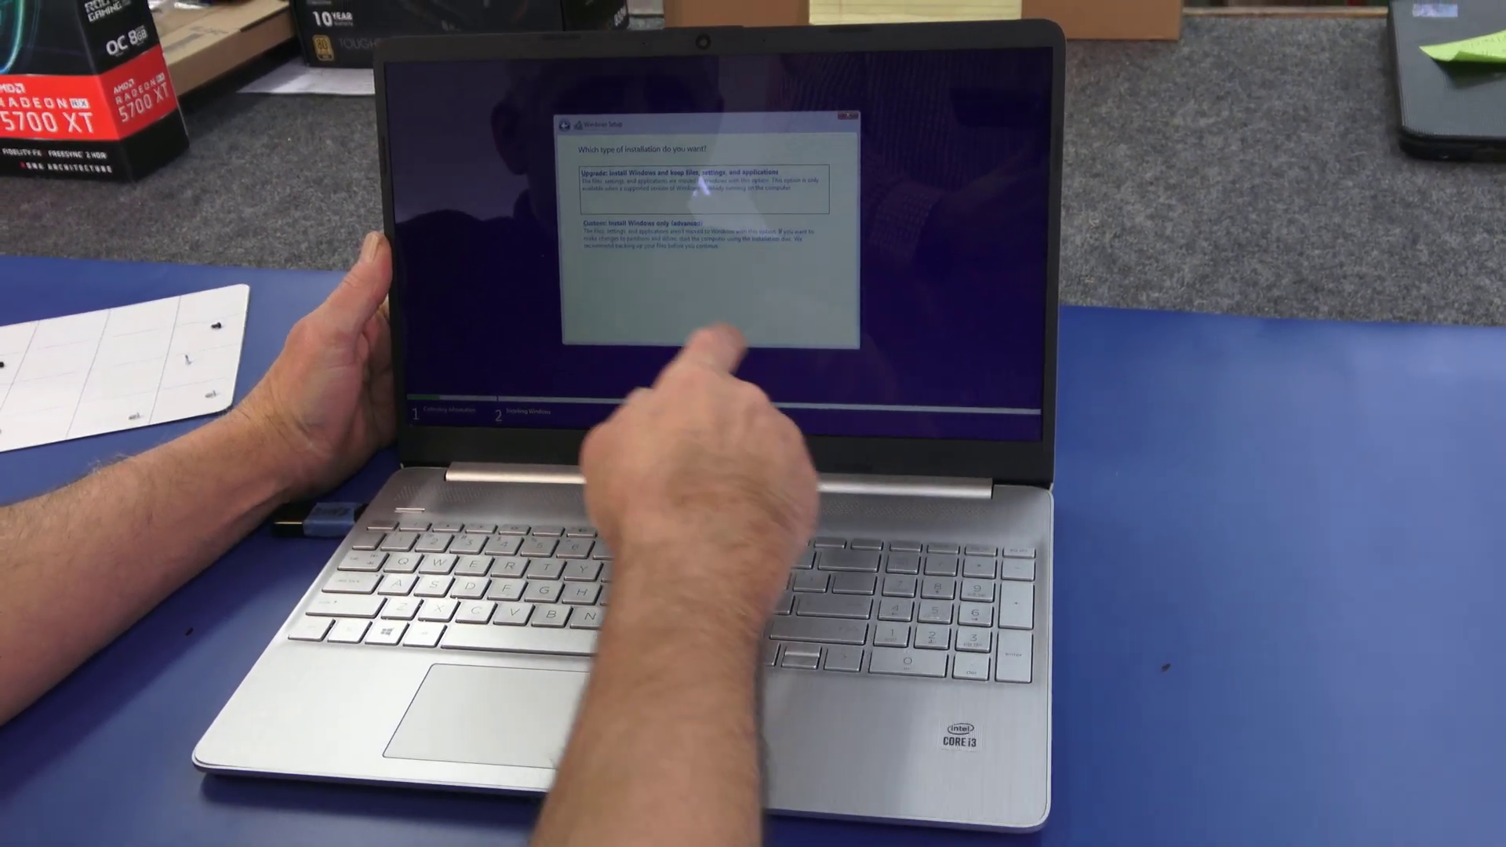
- Choose 'Custom: Install Windows only (advanced)' to reach the drive selection screen showing unallocated space
{"action": "left_click", "coordinate": [673, 227]}
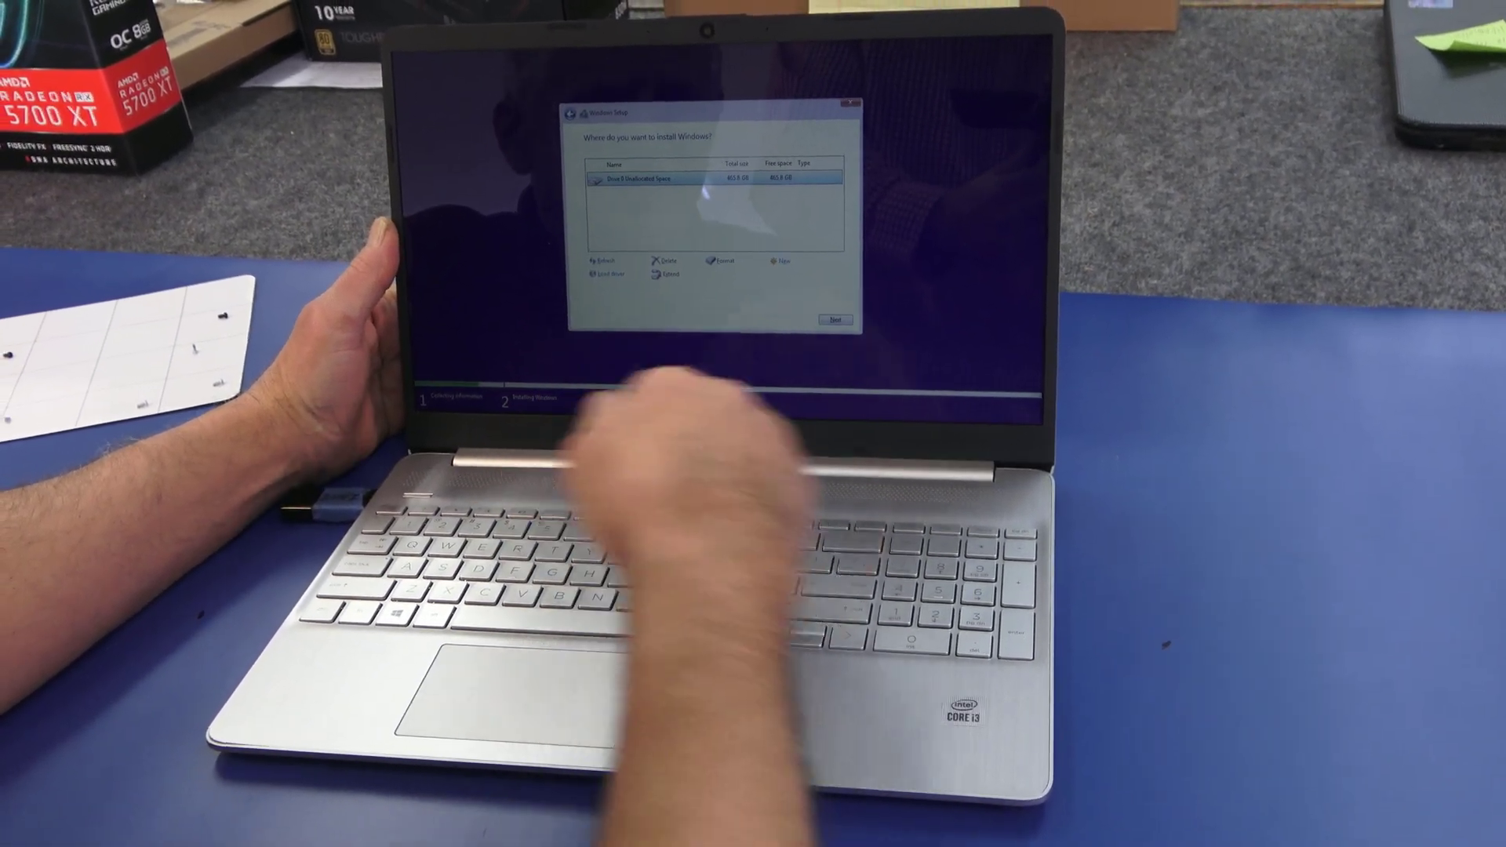